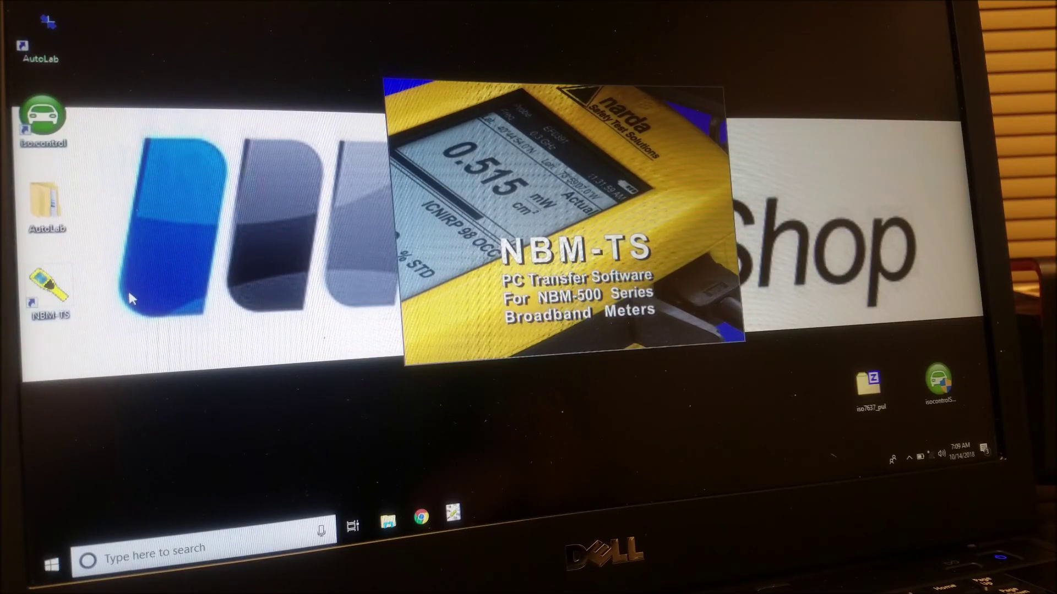
Launch NBM-TS and acknowledge the probe calibration notice once the NBM-520 connects.
double_click(42, 286)
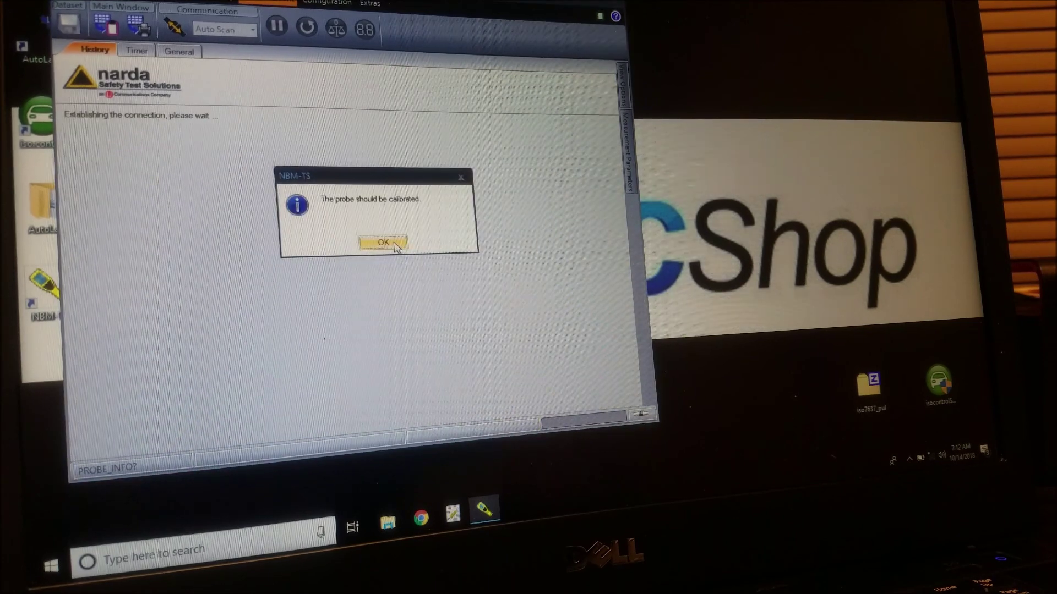
left_click(382, 243)
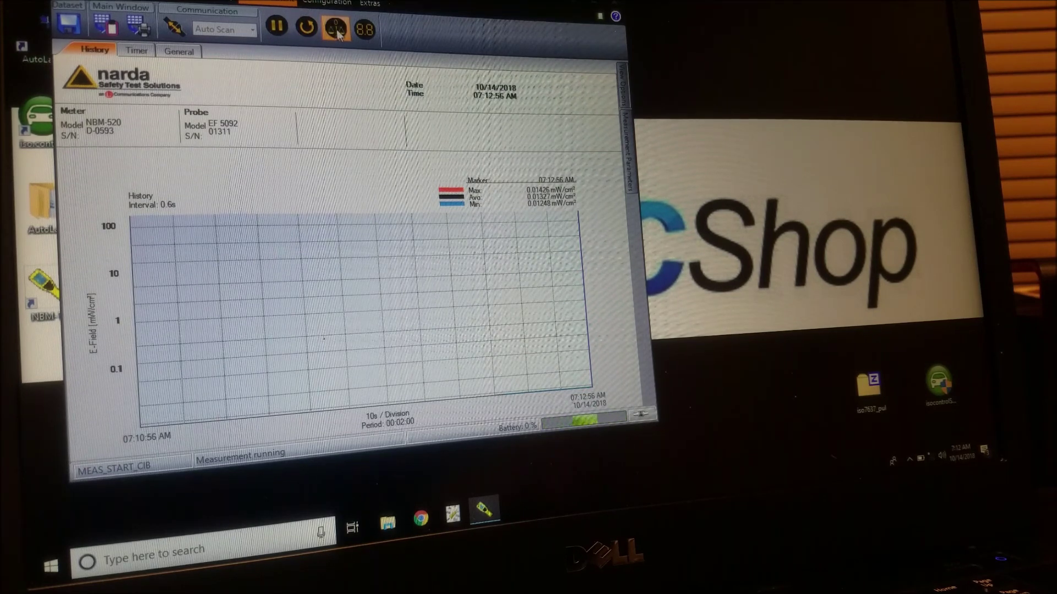
Switch to the large digital readout showing the actual field strength in V/m.
left_click(335, 26)
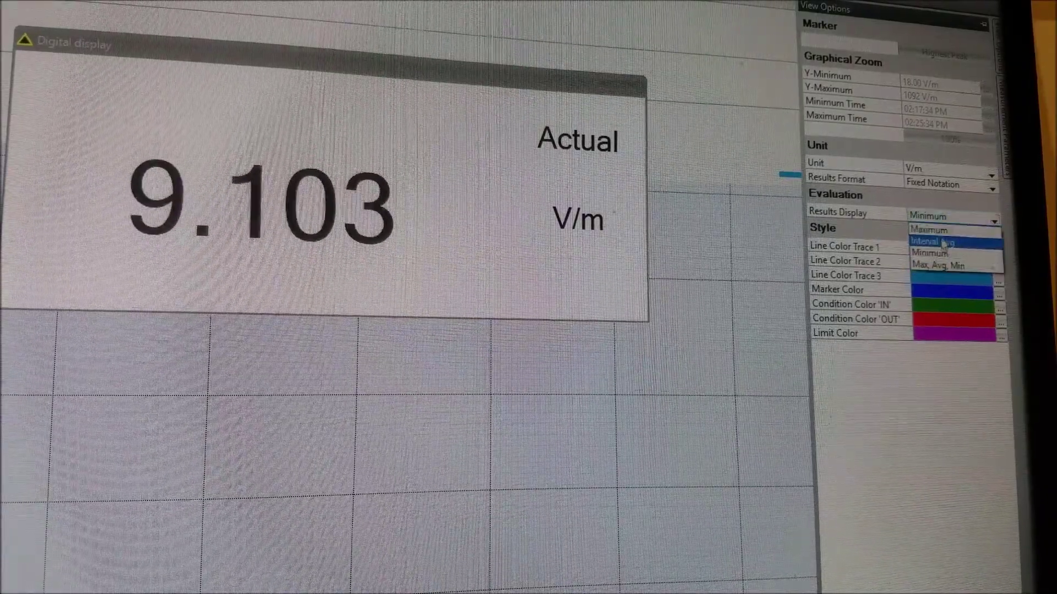
Set the View Options evaluation results display to Max, Avg, Min.
left_click(938, 265)
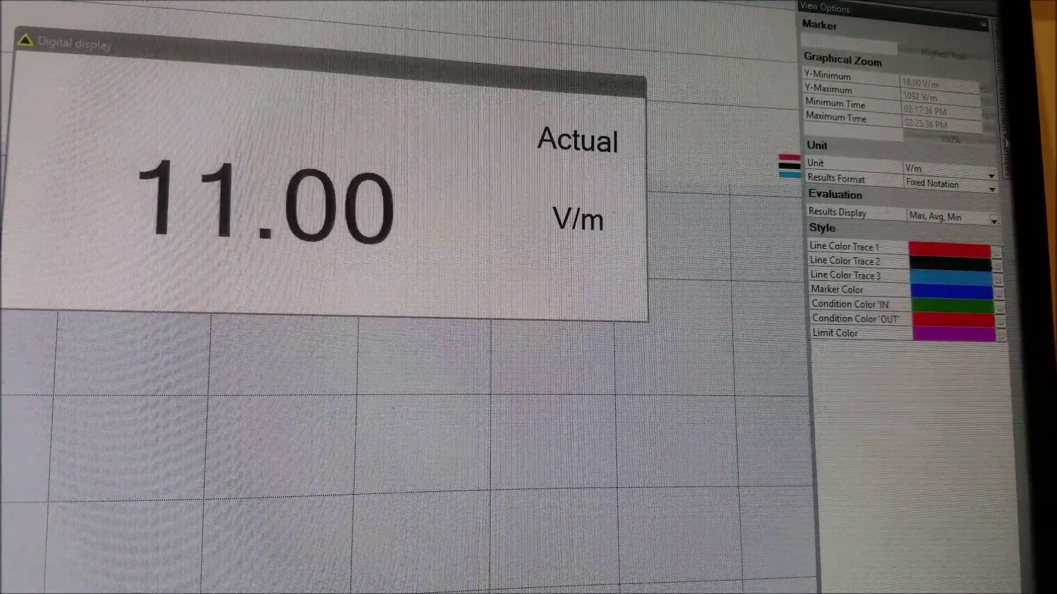